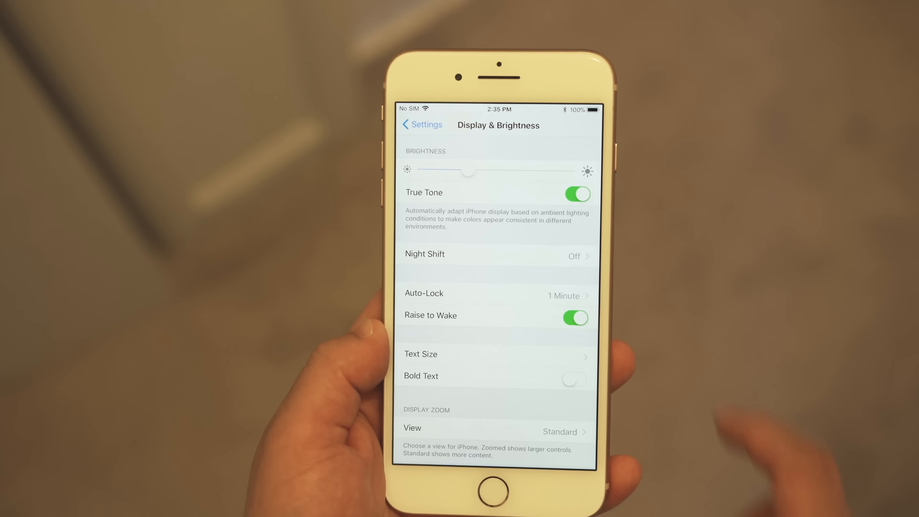
Step: Switch True Tone off so the display no longer adapts colours to ambient light
{"action": "left_click", "coordinate": [577, 194]}
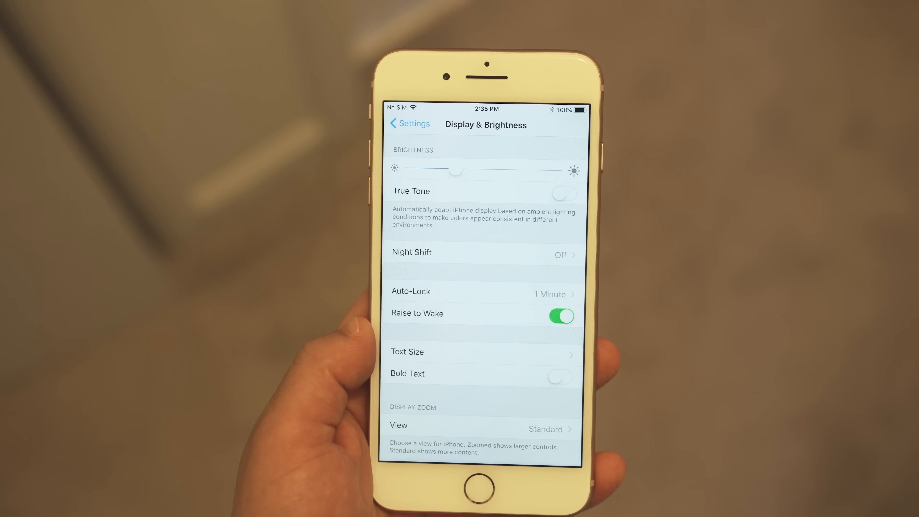